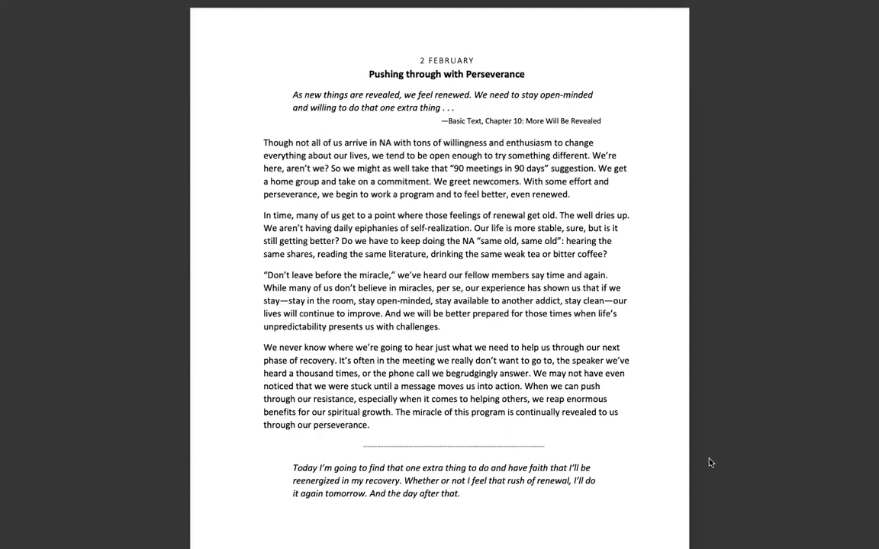
{"action": "mouse_move", "coordinate": [839, 84]}
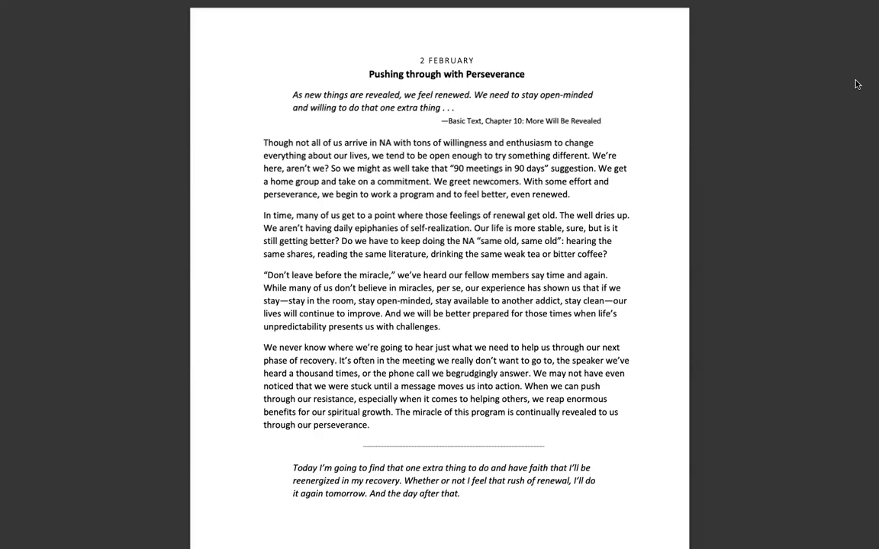
{"action": "mouse_move", "coordinate": [743, 271]}
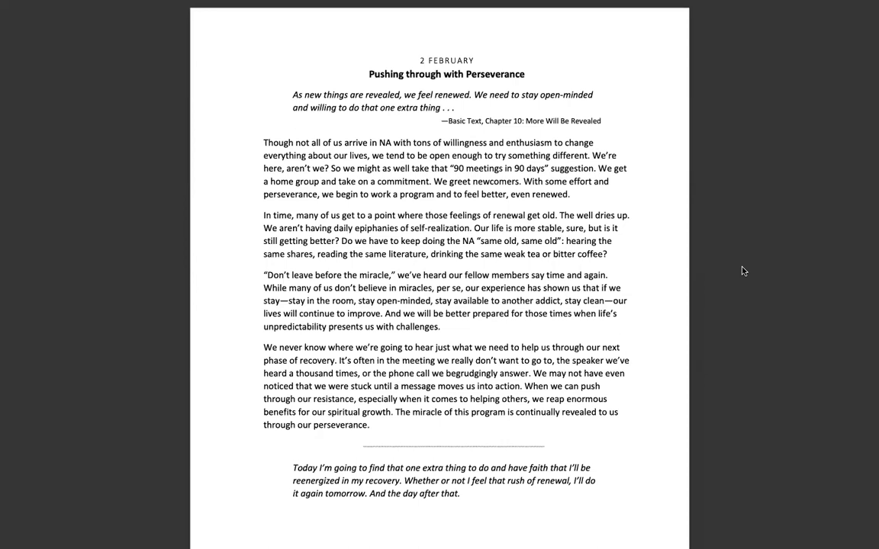
{"action": "mouse_move", "coordinate": [737, 269]}
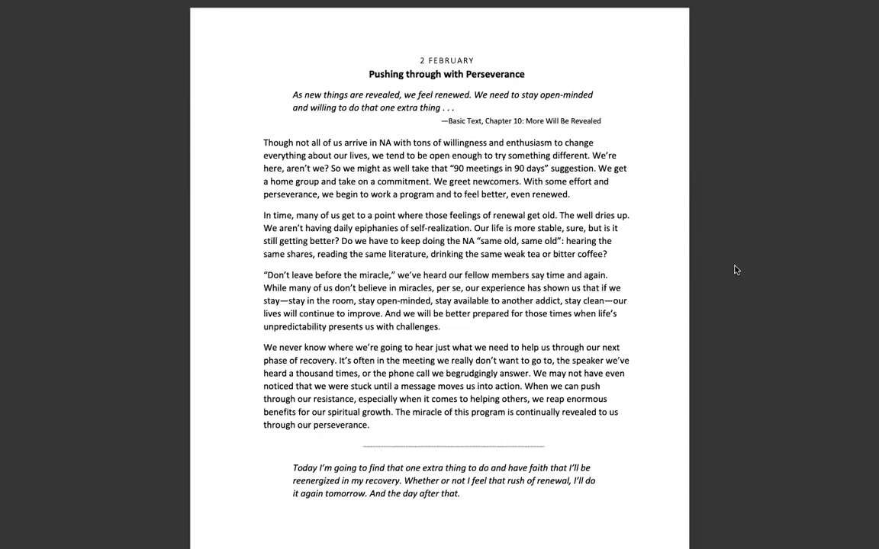
{"action": "mouse_move", "coordinate": [774, 81]}
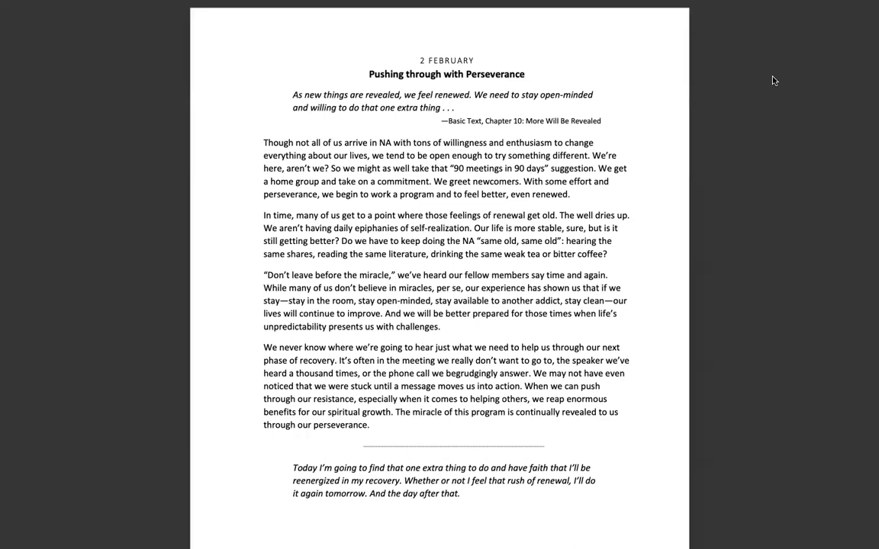
{"action": "mouse_move", "coordinate": [762, 75]}
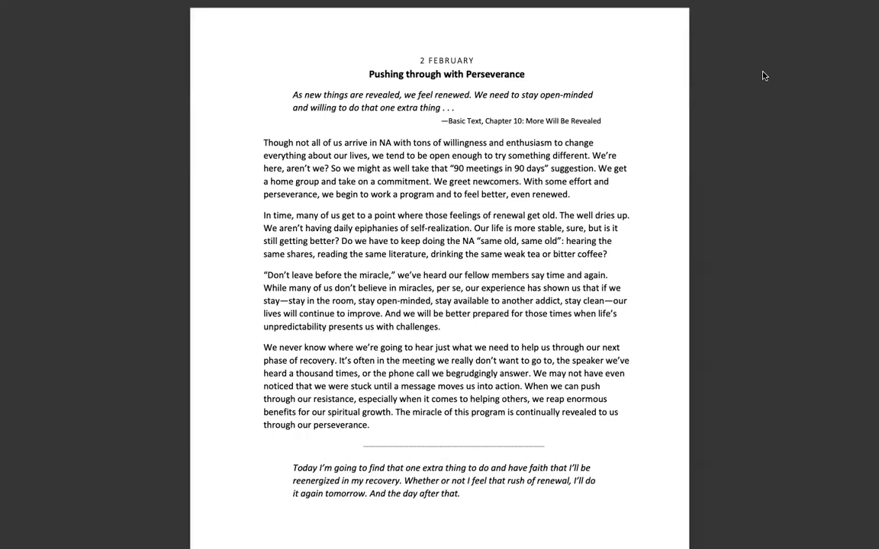
{"action": "mouse_move", "coordinate": [755, 183]}
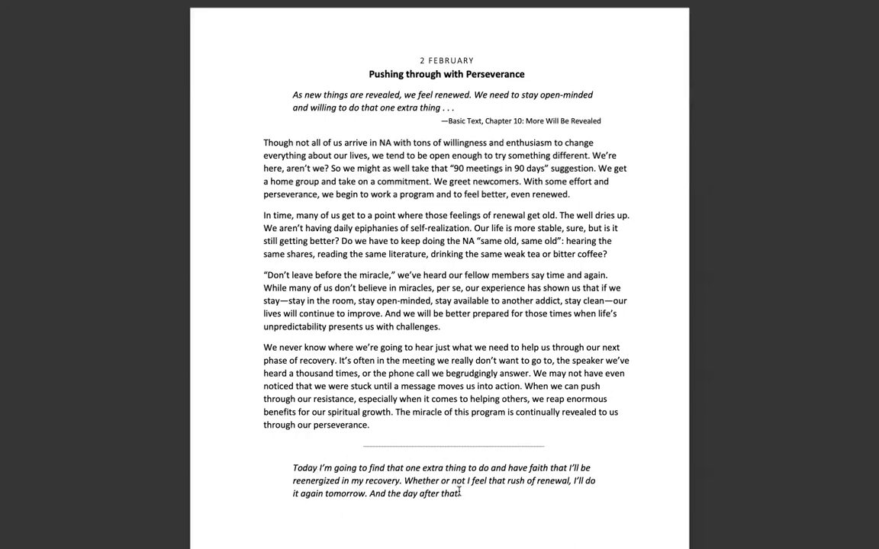
{"action": "left_click_drag", "start_coordinate": [293, 466], "coordinate": [460, 494]}
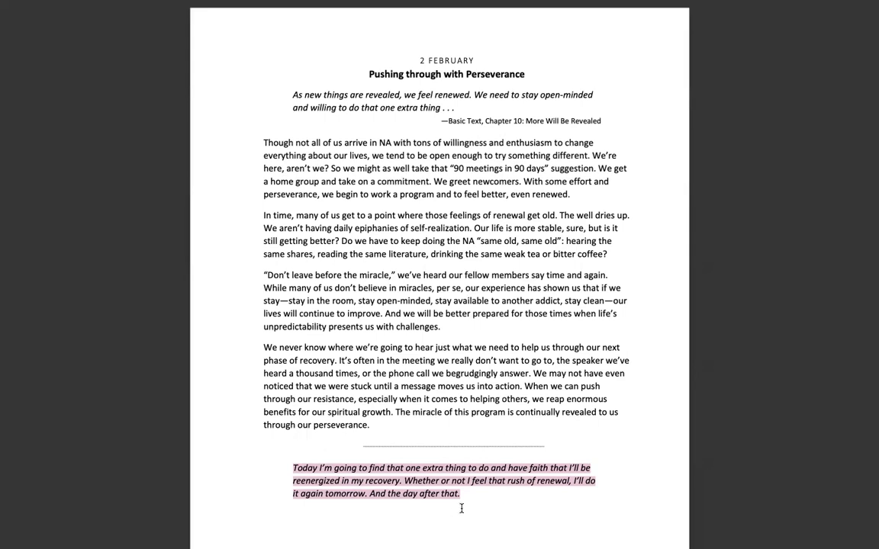
{"action": "left_click", "coordinate": [461, 509]}
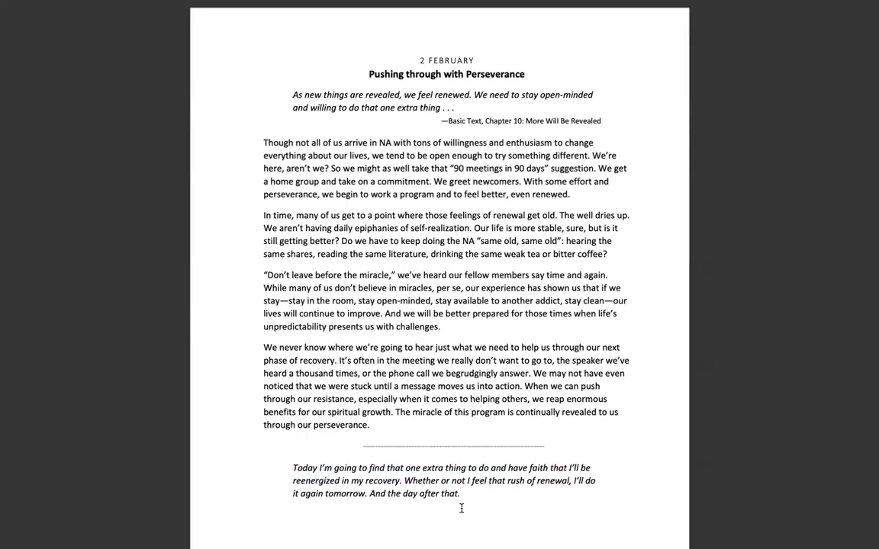